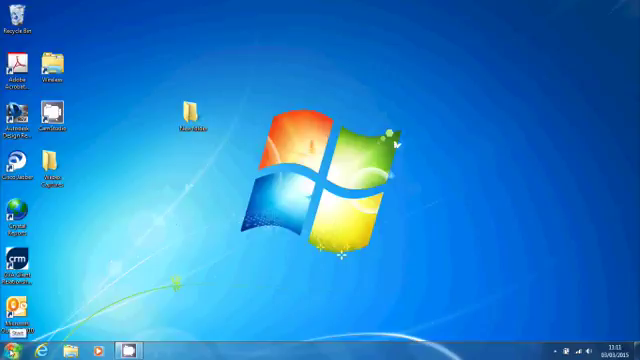
Launch Software Center from the Microsoft System Center 2012 folder in Start > All Programs.
{"action": "left_click", "coordinate": [12, 352]}
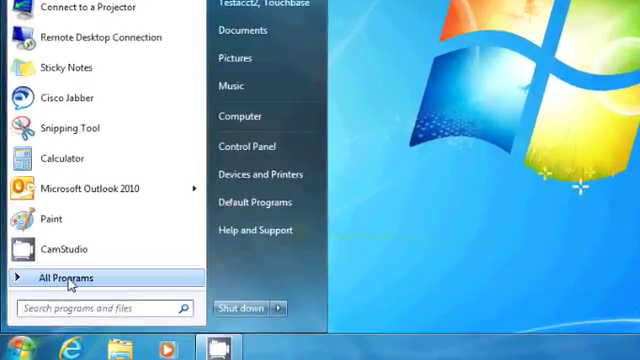
{"action": "left_click", "coordinate": [78, 276]}
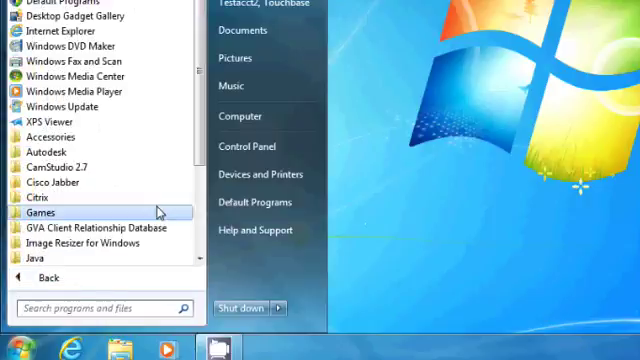
{"action": "scroll", "scroll_direction": "down", "scroll_amount": 3}
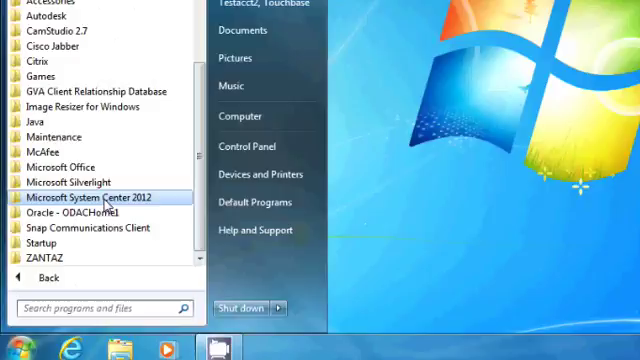
{"action": "left_click", "coordinate": [98, 198]}
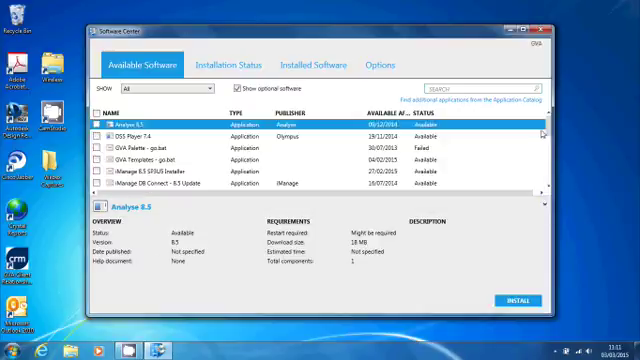
Tick WebEx Meetings and WebEx Productivity Tools in the Available Software list.
{"action": "scroll", "scroll_direction": "down", "scroll_amount": 3}
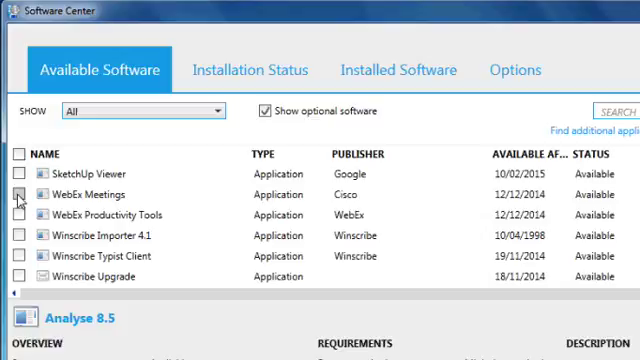
{"action": "left_click", "coordinate": [90, 194]}
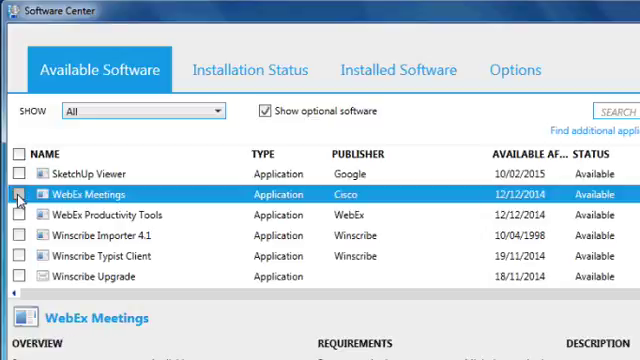
{"action": "left_click", "coordinate": [18, 194]}
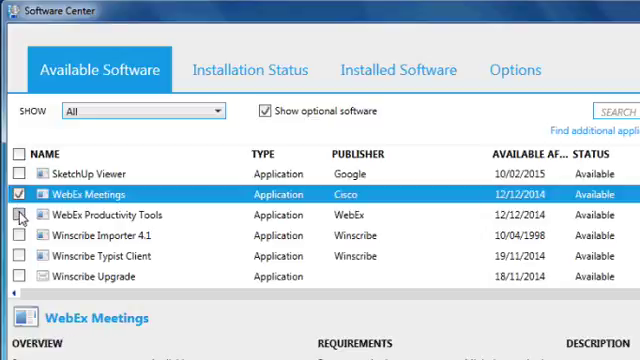
{"action": "left_click", "coordinate": [20, 216]}
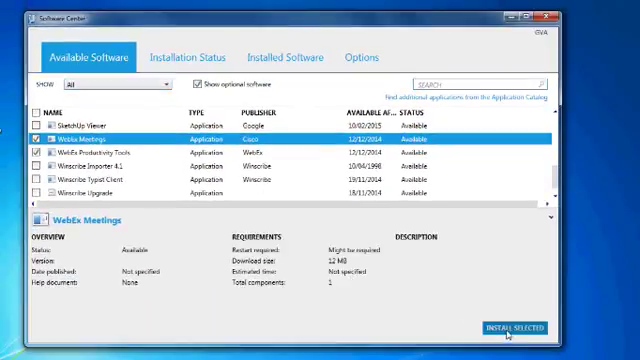
Install the two selected WebEx applications.
{"action": "left_click", "coordinate": [192, 56]}
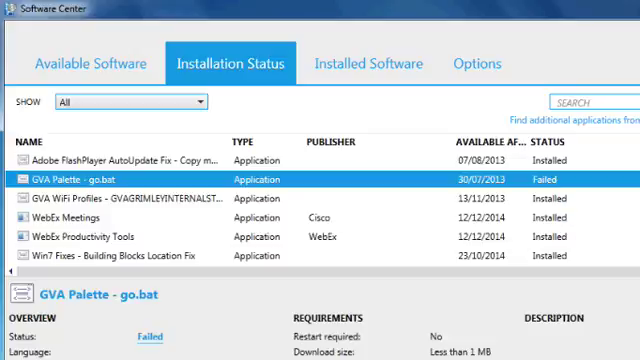
{"action": "mouse_move", "coordinate": [378, 66]}
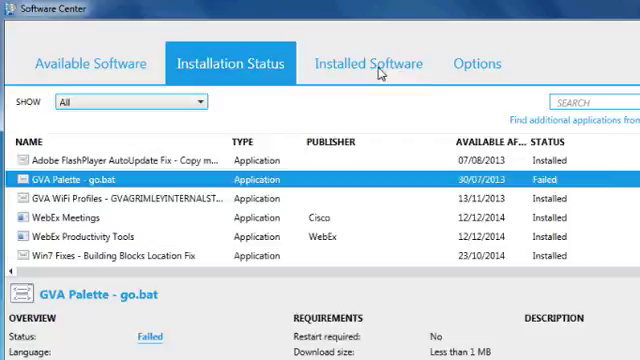
Confirm WebEx Meetings appears in the Installed Software list.
{"action": "left_click", "coordinate": [368, 62]}
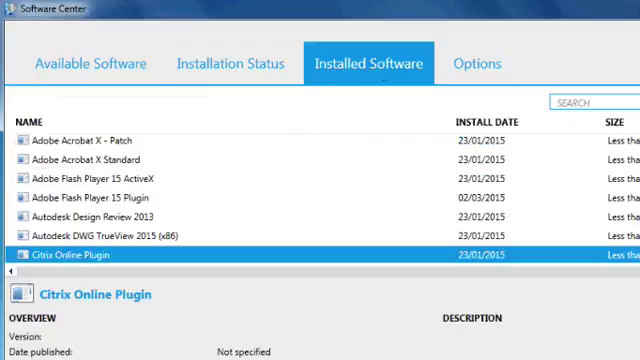
{"action": "scroll", "scroll_direction": "down", "scroll_amount": 3}
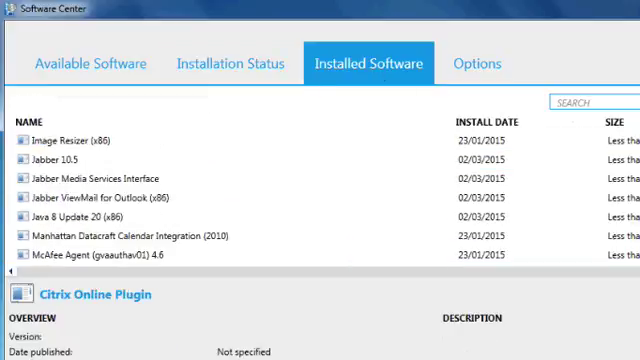
{"action": "scroll", "scroll_direction": "down", "scroll_amount": 3}
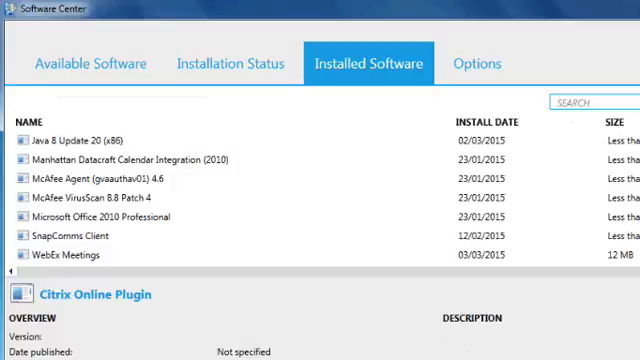